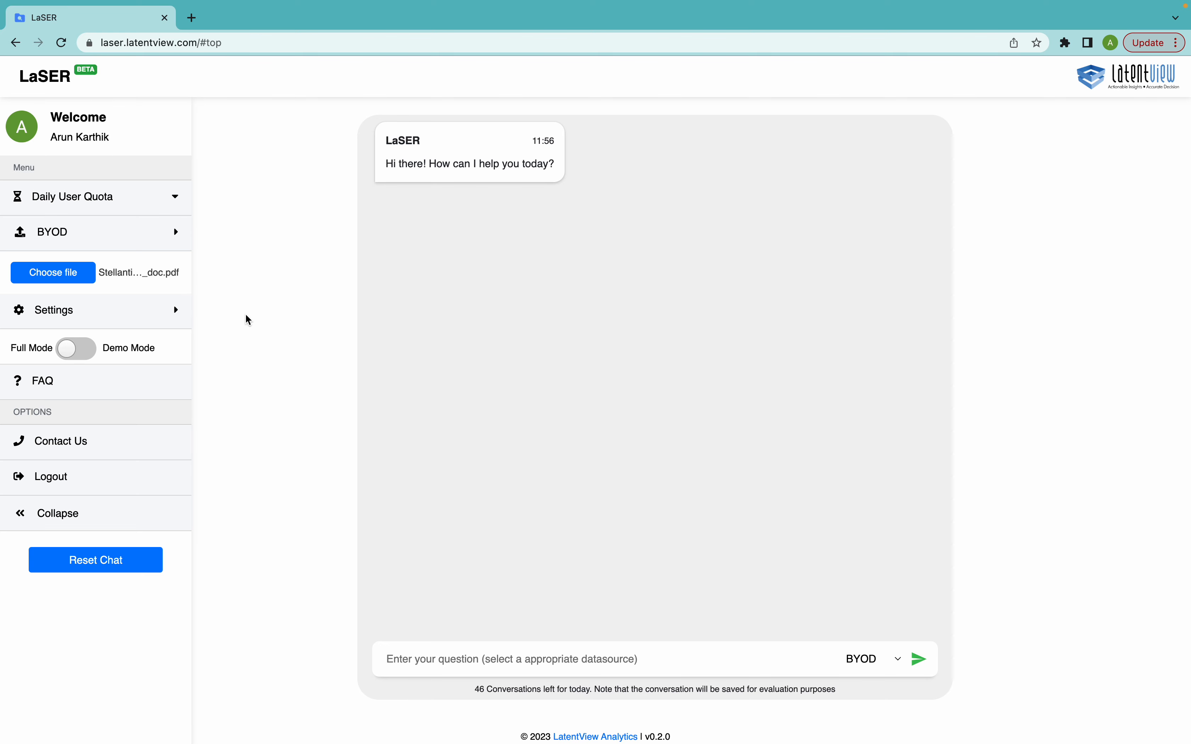
mouse_move(162, 275)
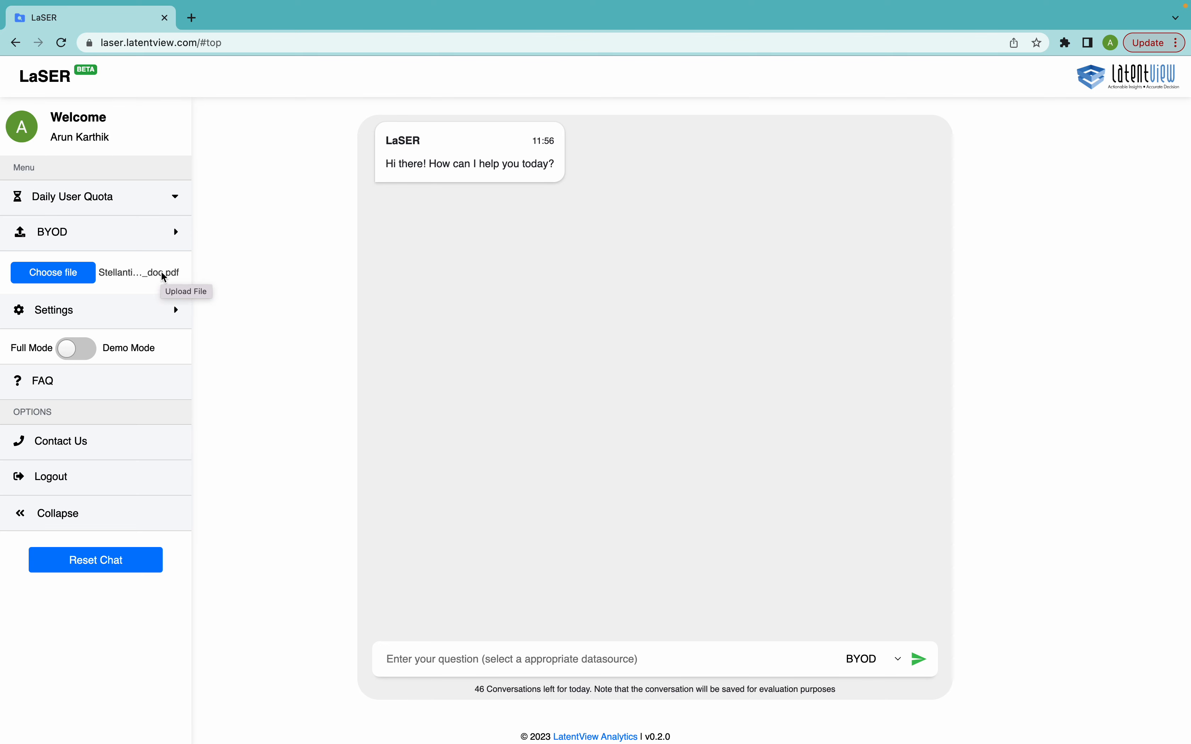
mouse_move(458, 495)
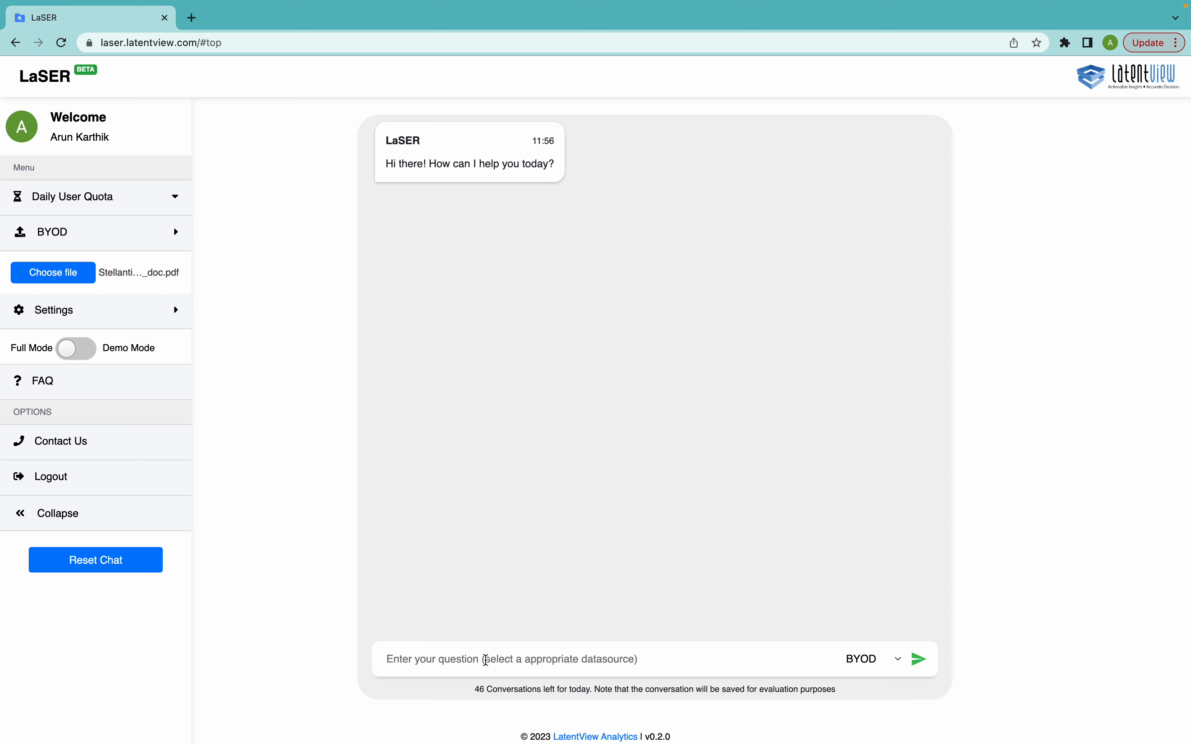
Ask 'summary of the document' against the BYOD Stellantis review PDF and get the summary.
type("summary of t")
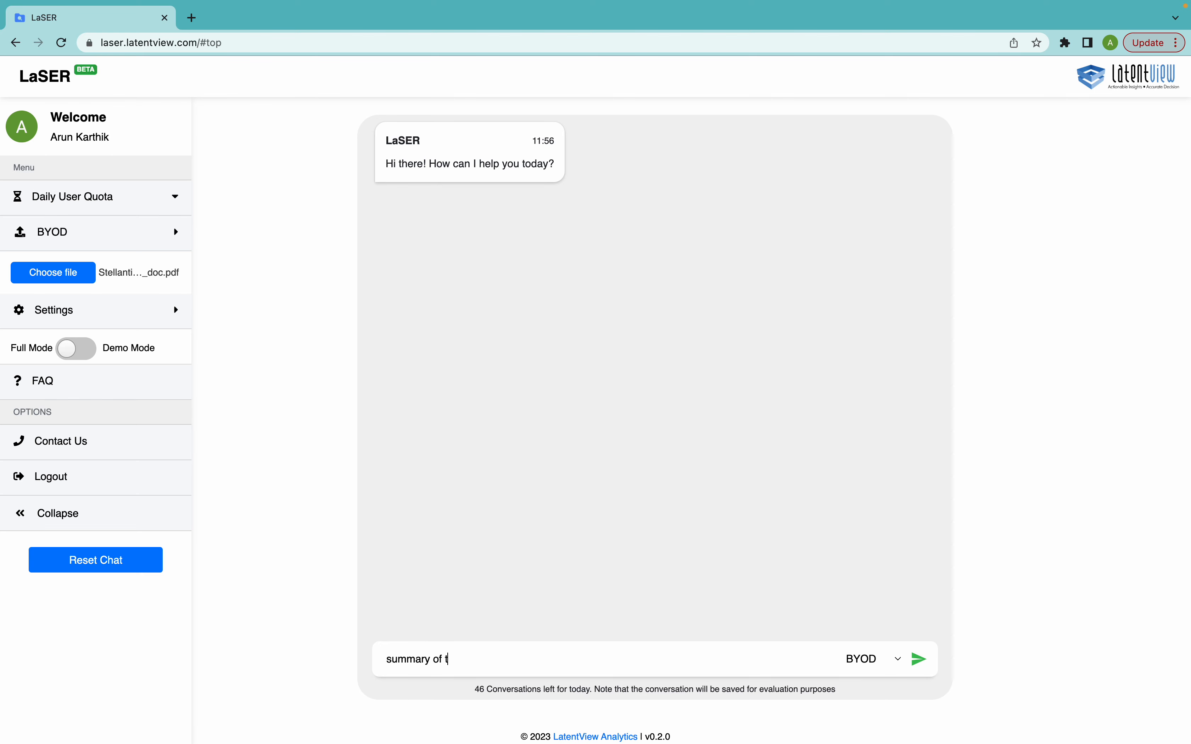
type("he docum")
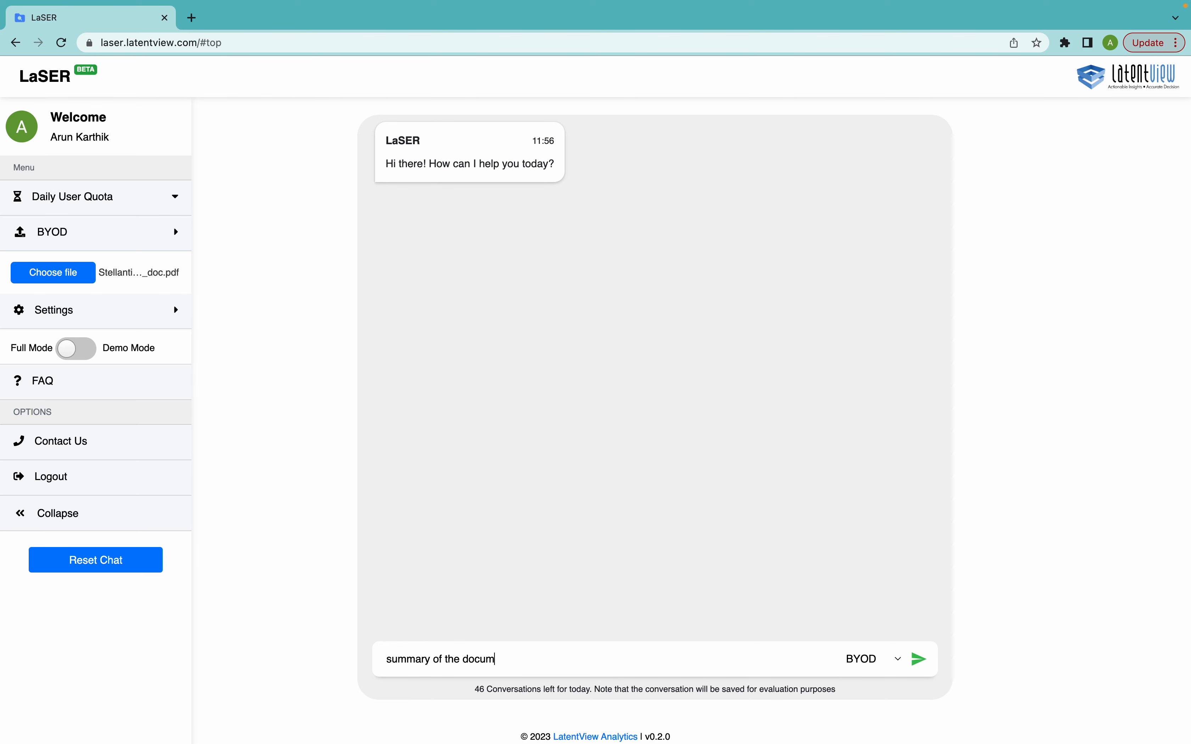
left_click(918, 659)
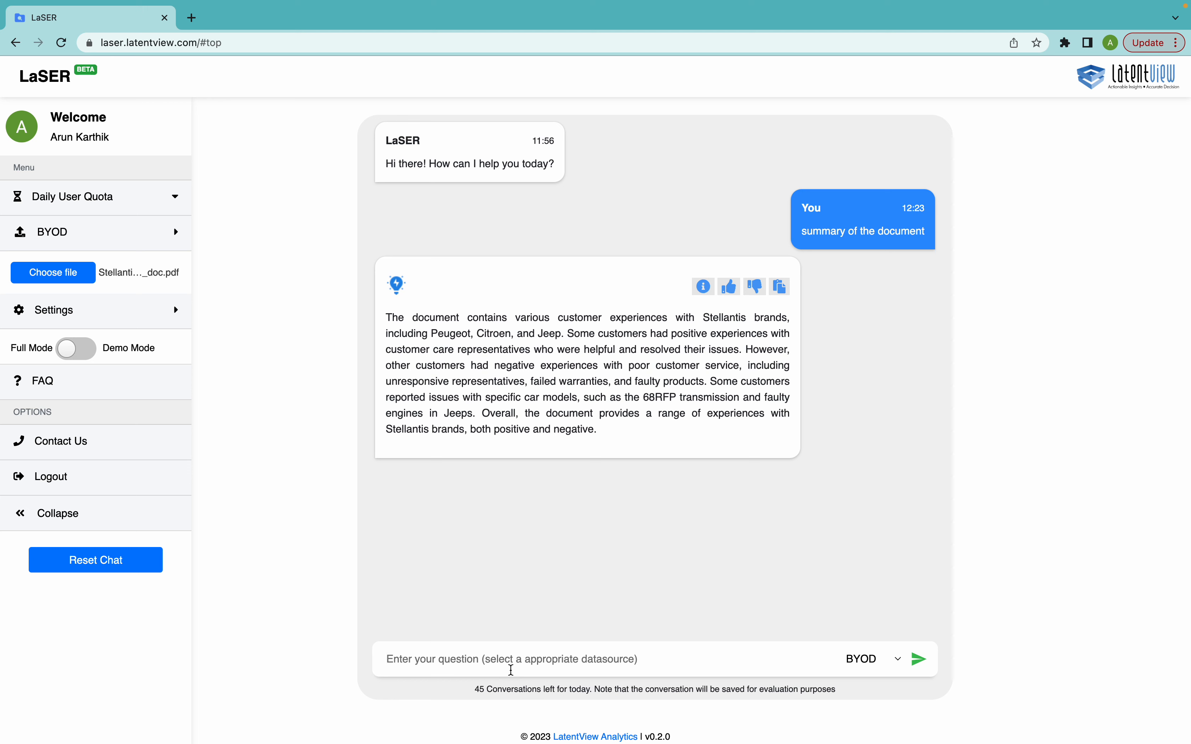
Ask 'what are the brands involved' and get Citroen, Peugeot, Opel and Jeep.
type("w")
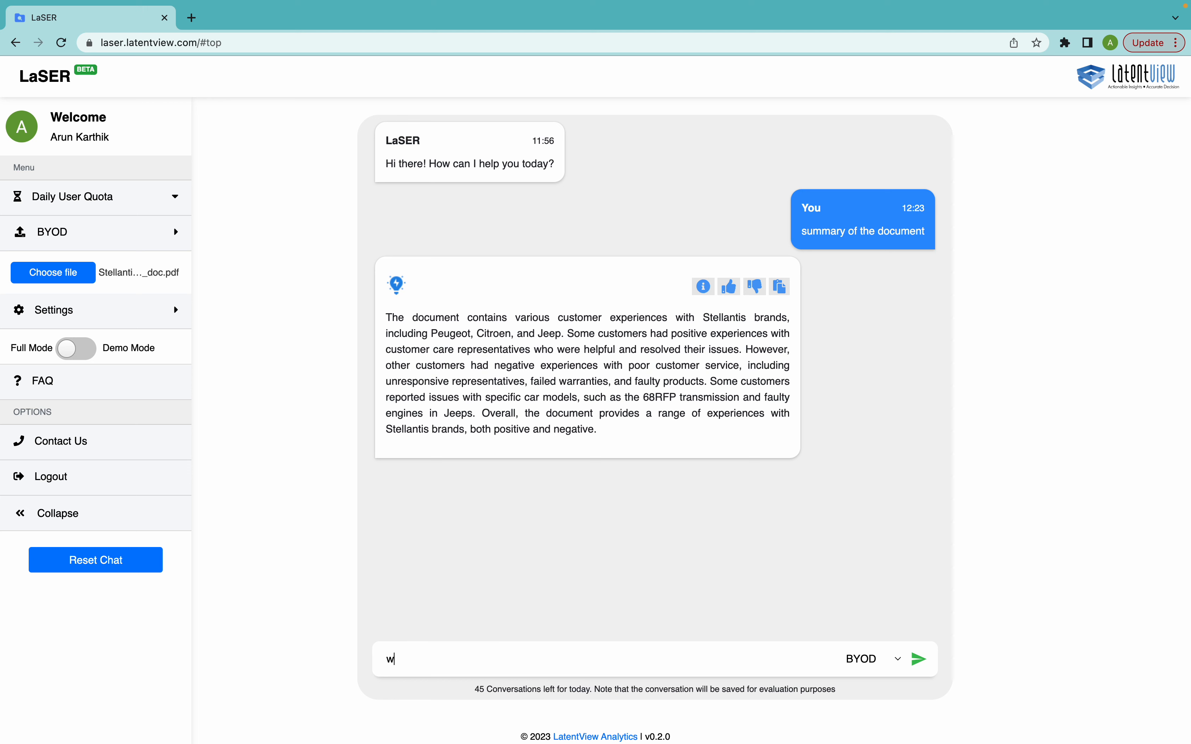
type("hat are the barnds")
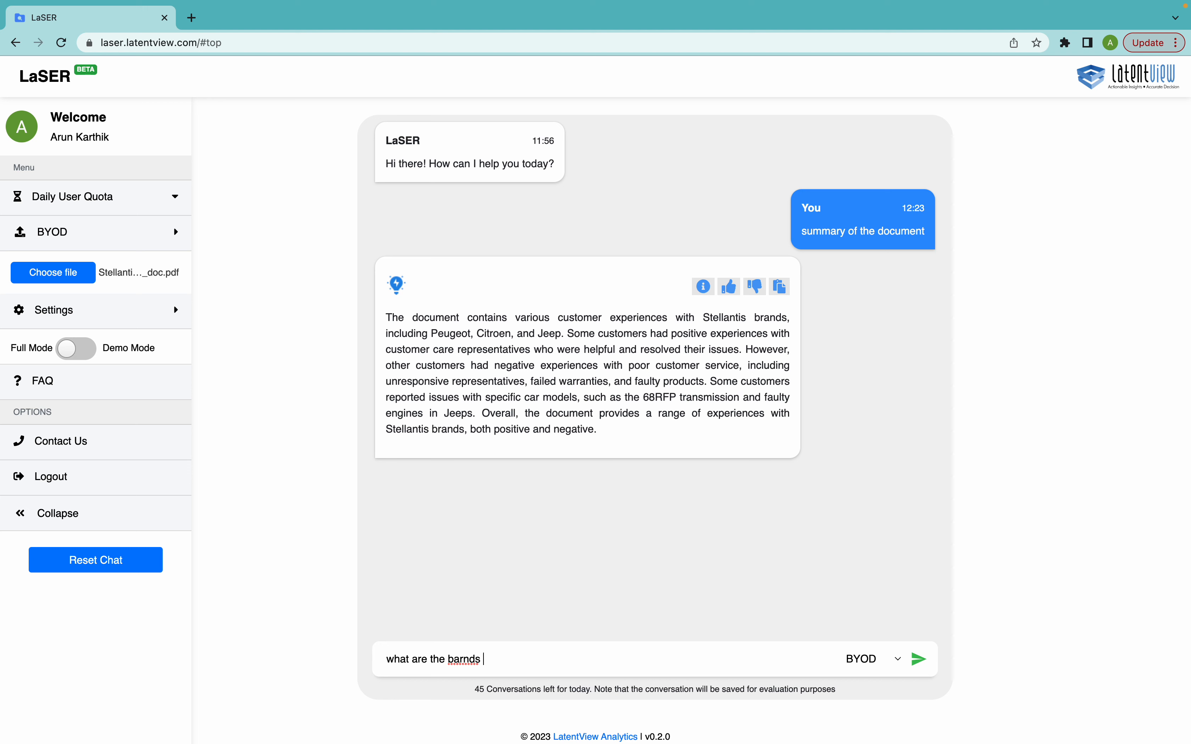
key("Backspace")
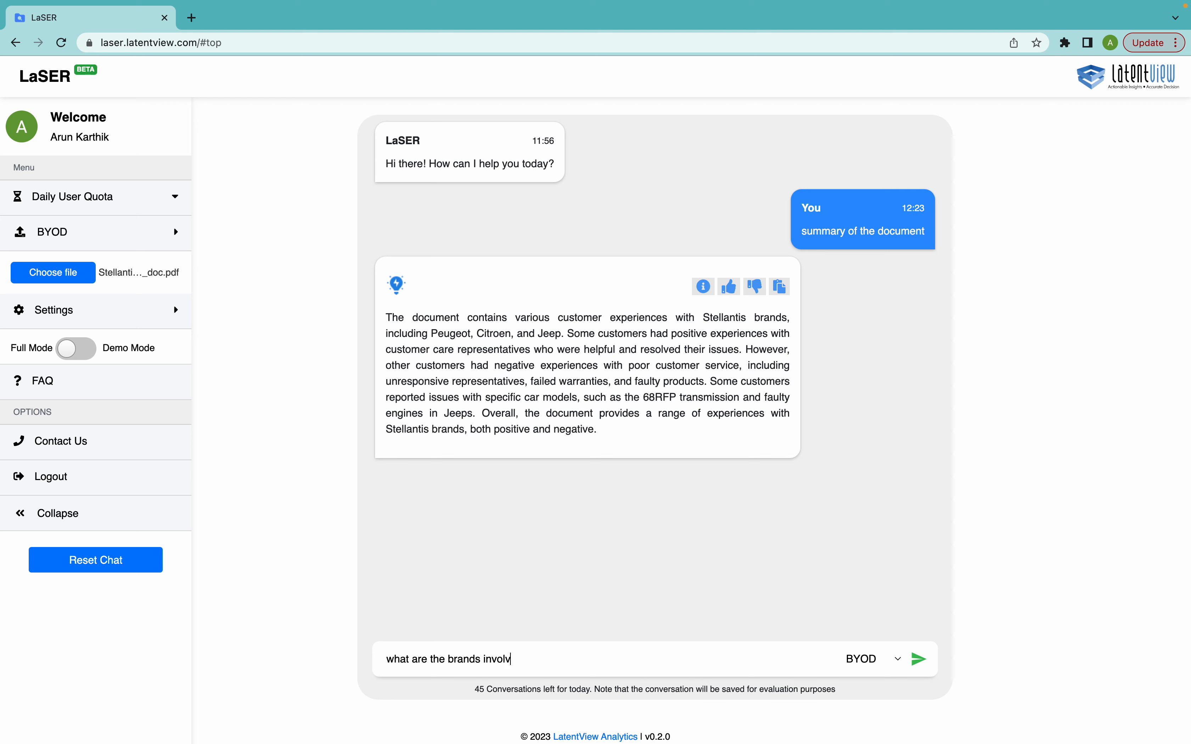
left_click(917, 658)
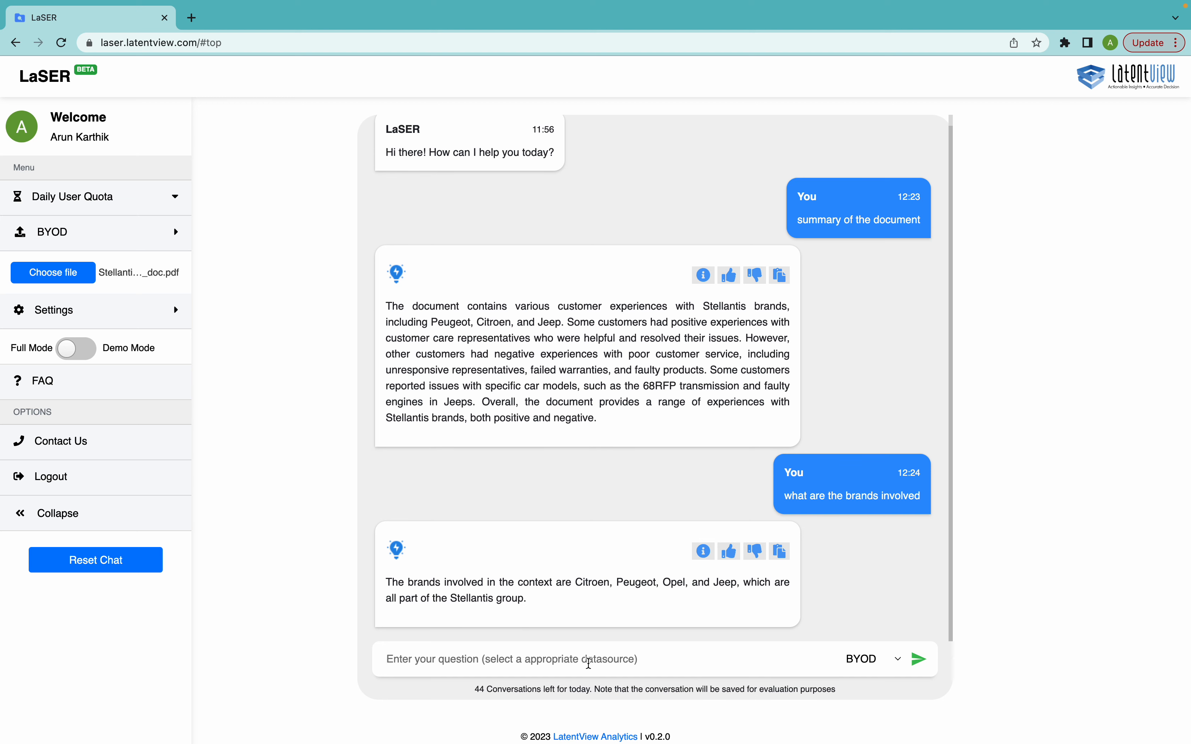
Ask 'which month had most reviews' and get the answer naming June.
type("which mont")
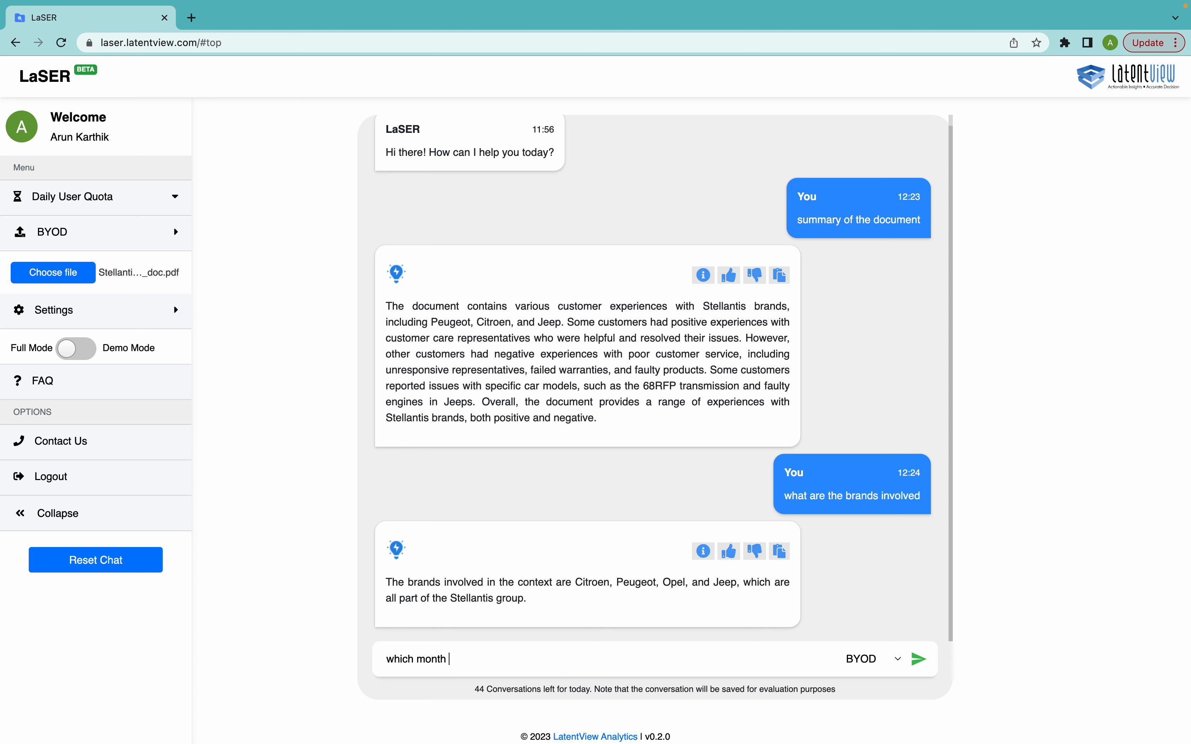
type("had most re")
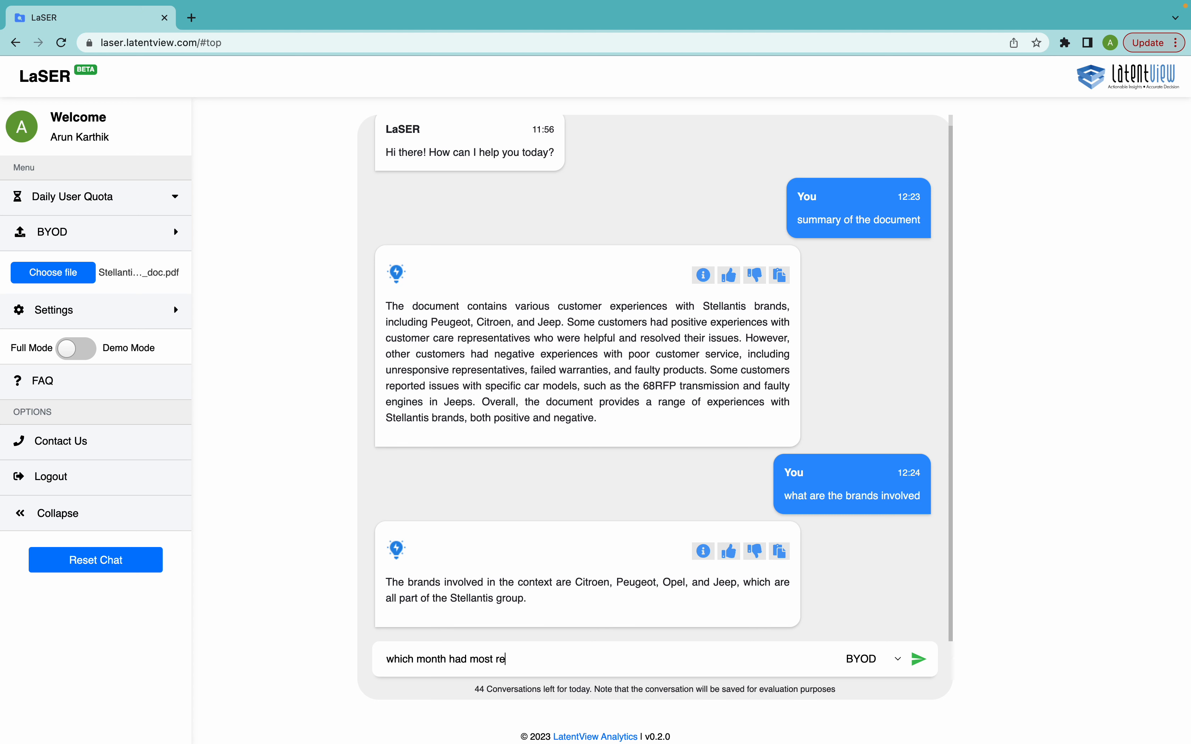
left_click(918, 658)
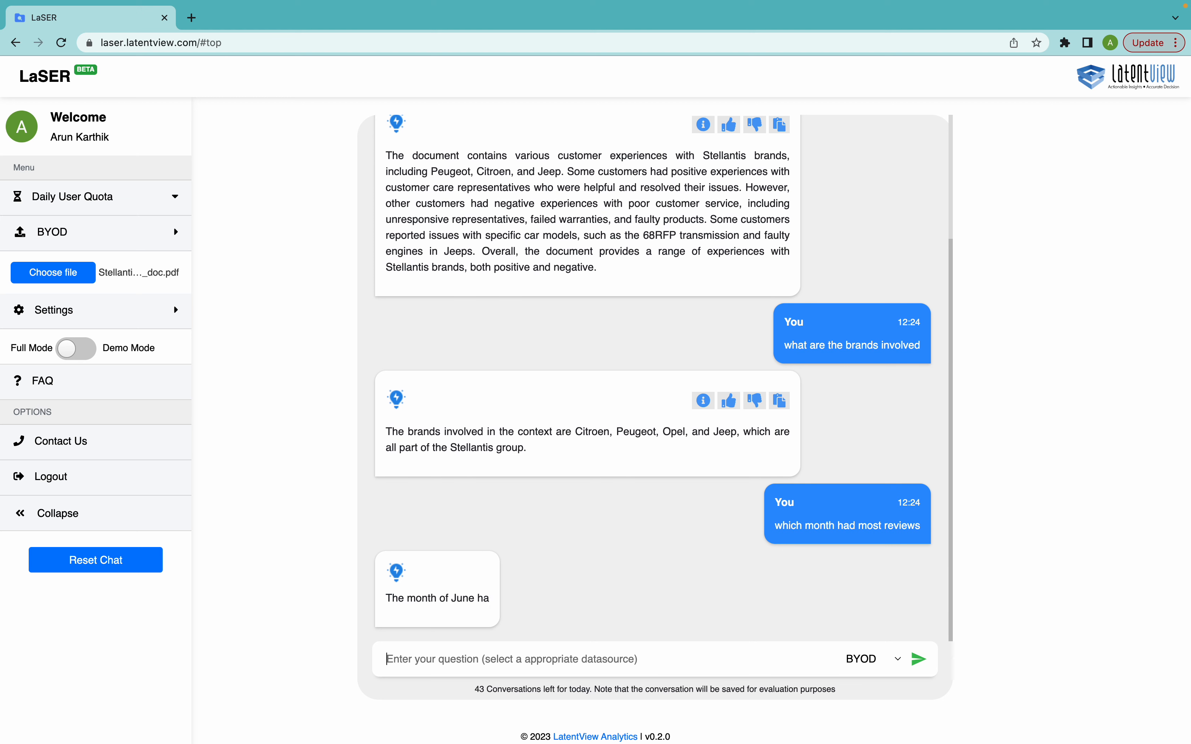